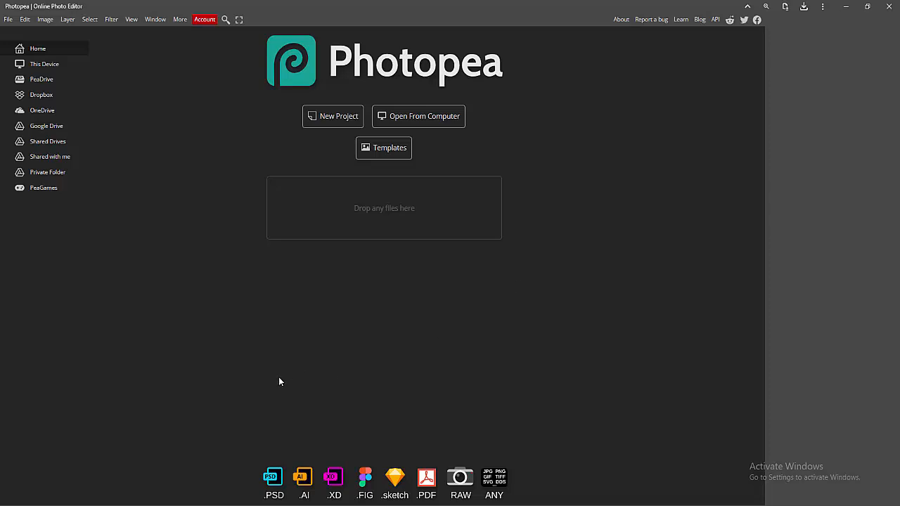
pyautogui.moveTo(242, 351)
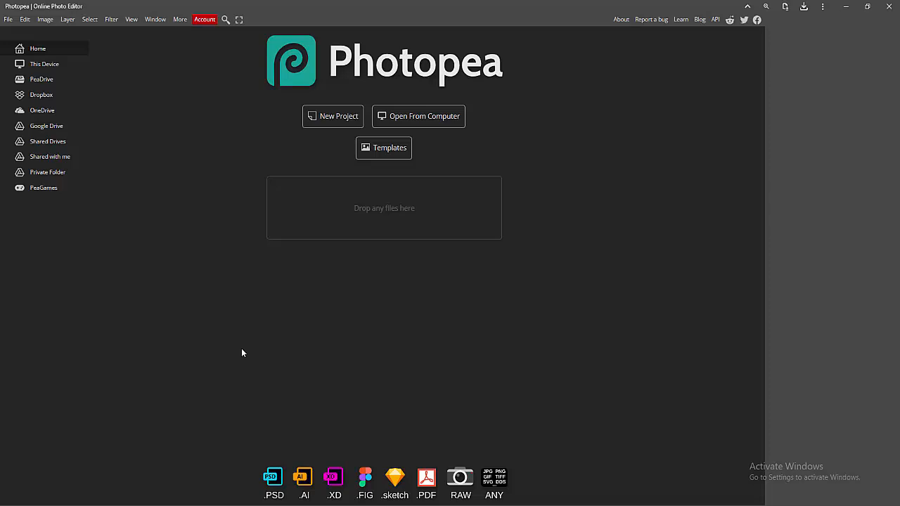
pyautogui.moveTo(444, 132)
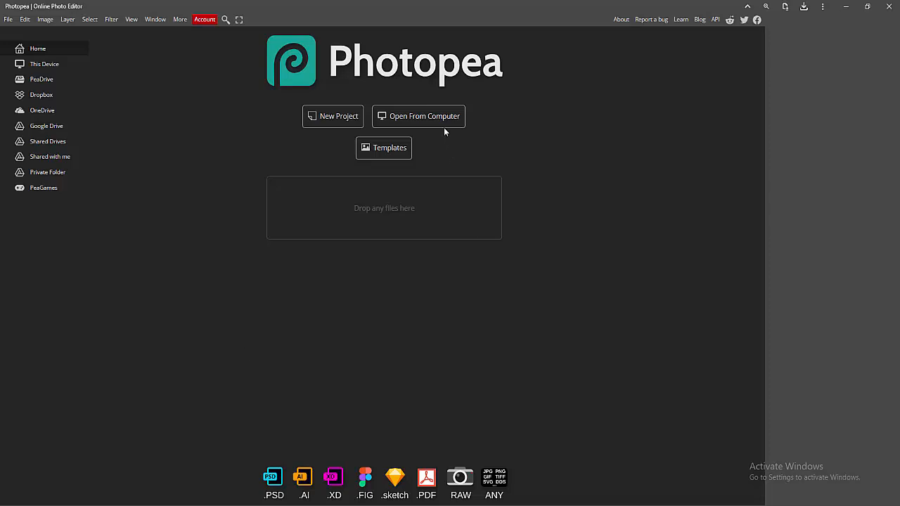
pyautogui.moveTo(438, 120)
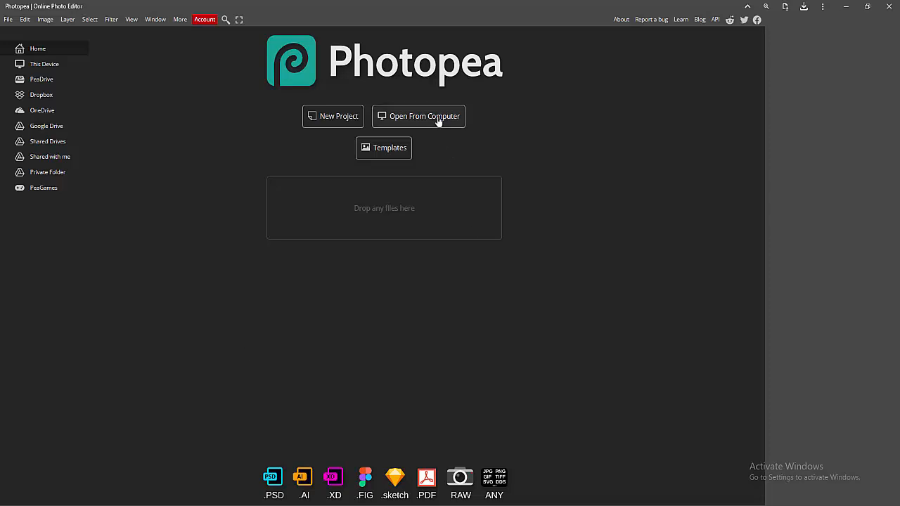
# Step: Open PNG TO PSD.pdf from the UPSCALE JPG folder on Local Disk (G:)
pyautogui.click(418, 116)
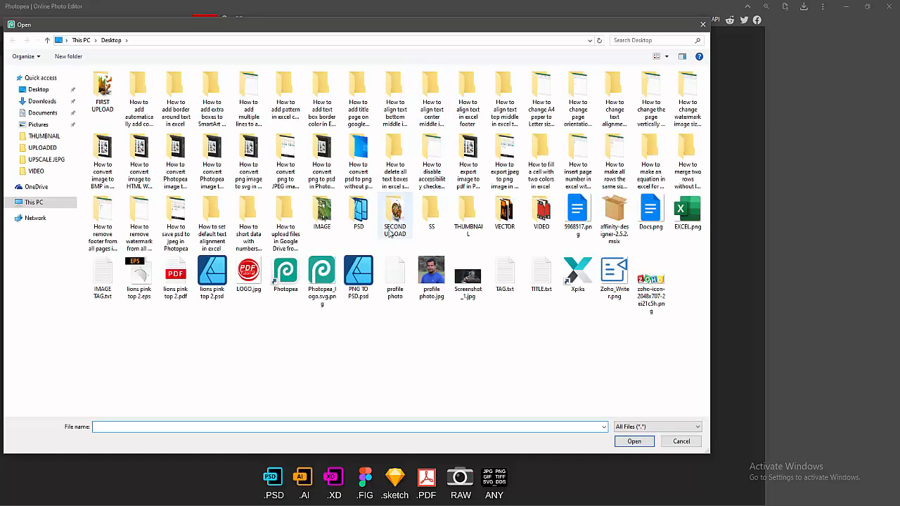
pyautogui.click(34, 202)
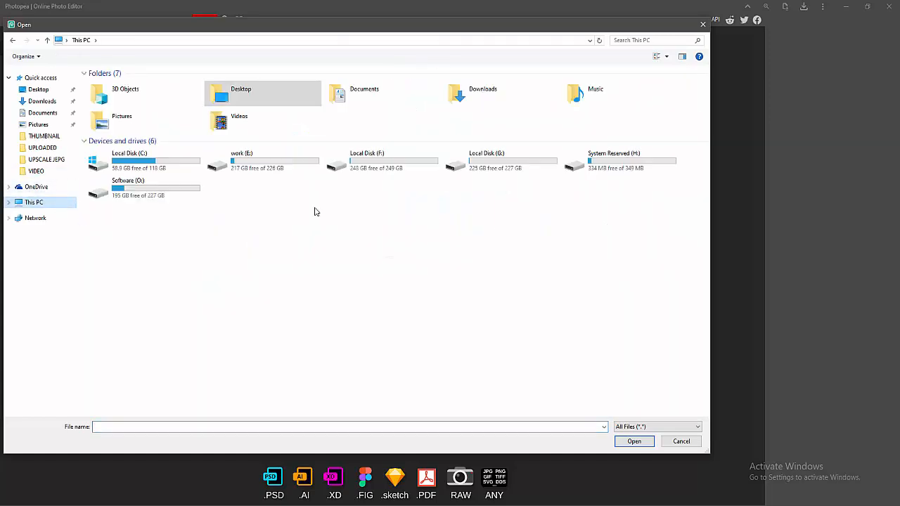
pyautogui.doubleClick(486, 161)
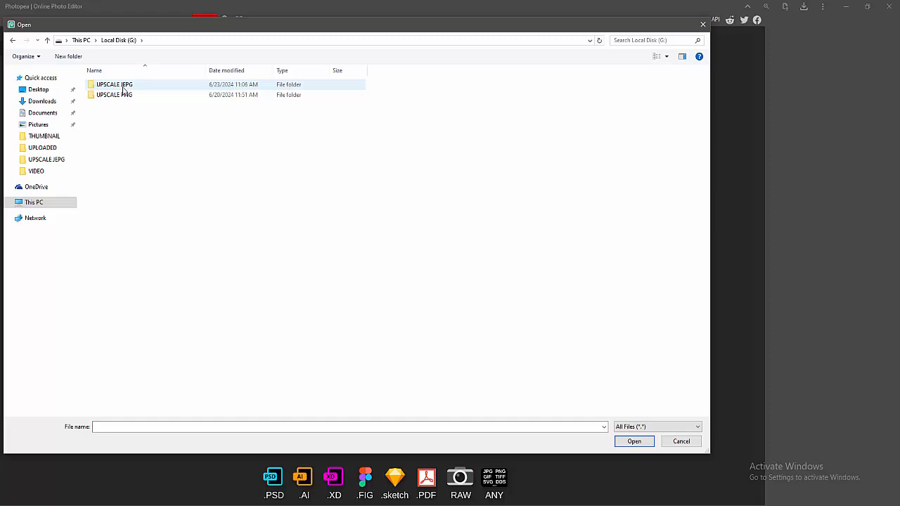
pyautogui.doubleClick(112, 84)
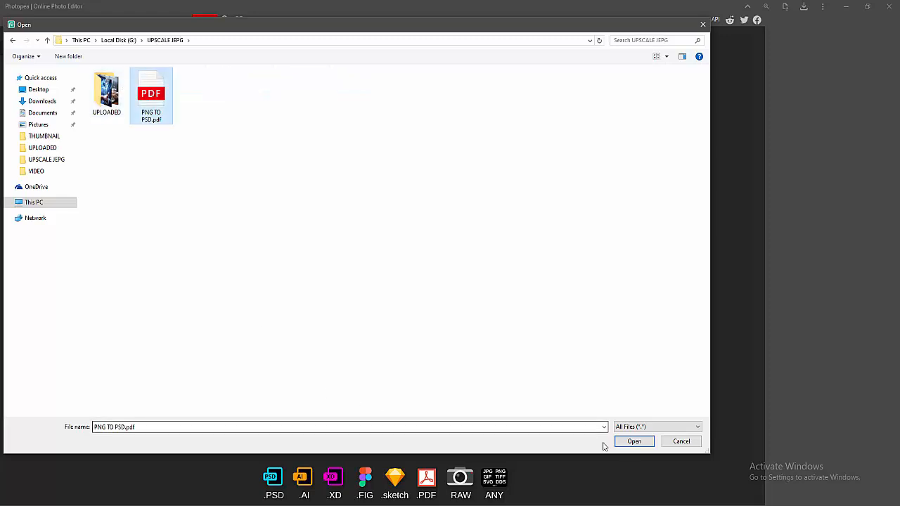
pyautogui.click(633, 442)
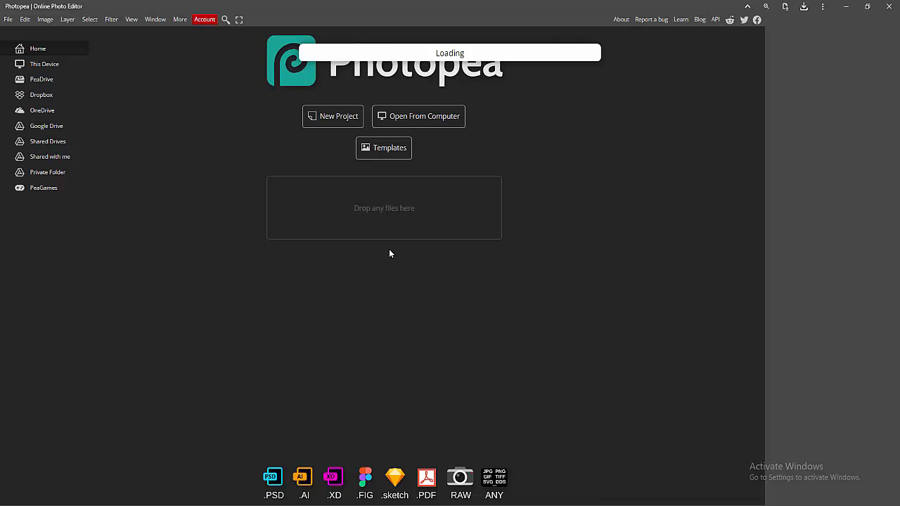
pyautogui.moveTo(391, 241)
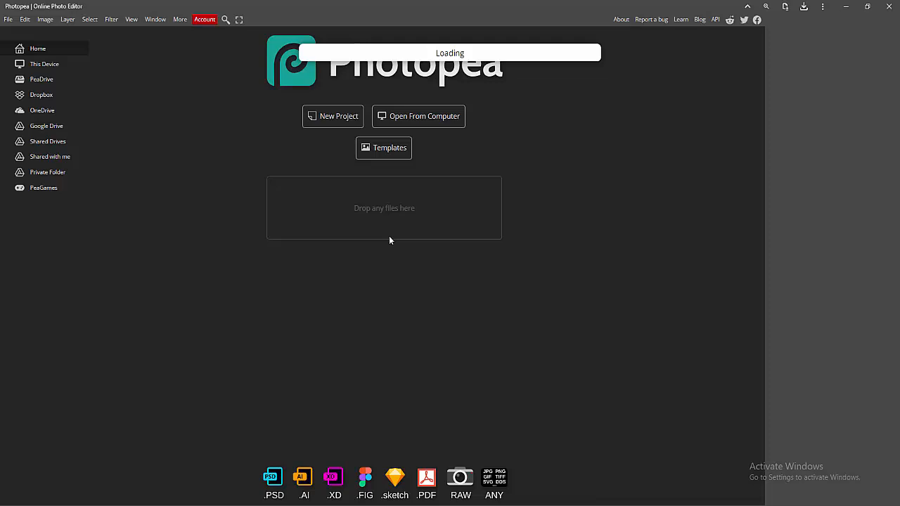
pyautogui.moveTo(242, 278)
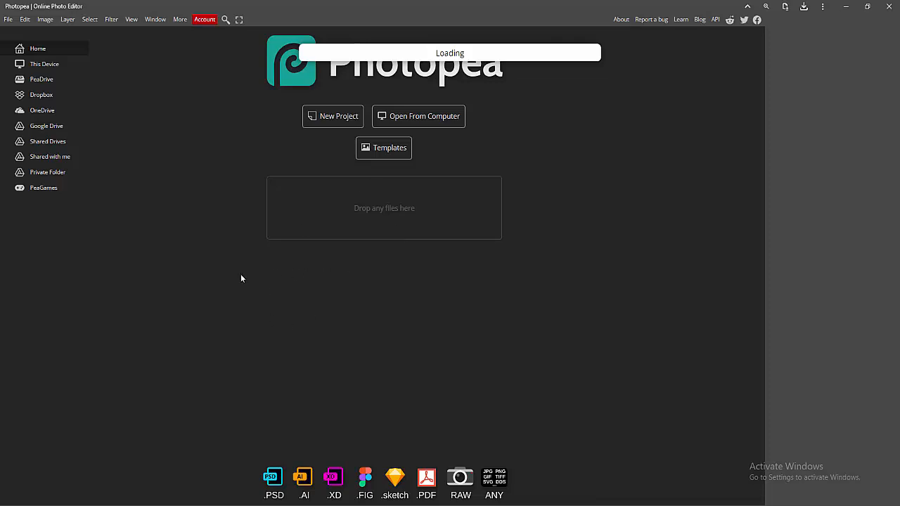
pyautogui.moveTo(250, 259)
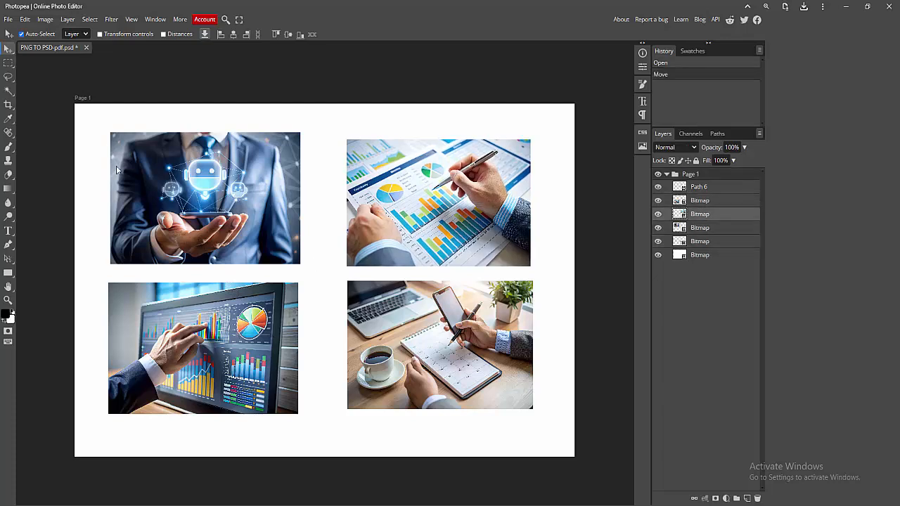
# Step: Save the four-photo page to the Desktop as a PSD named 225656
pyautogui.click(8, 20)
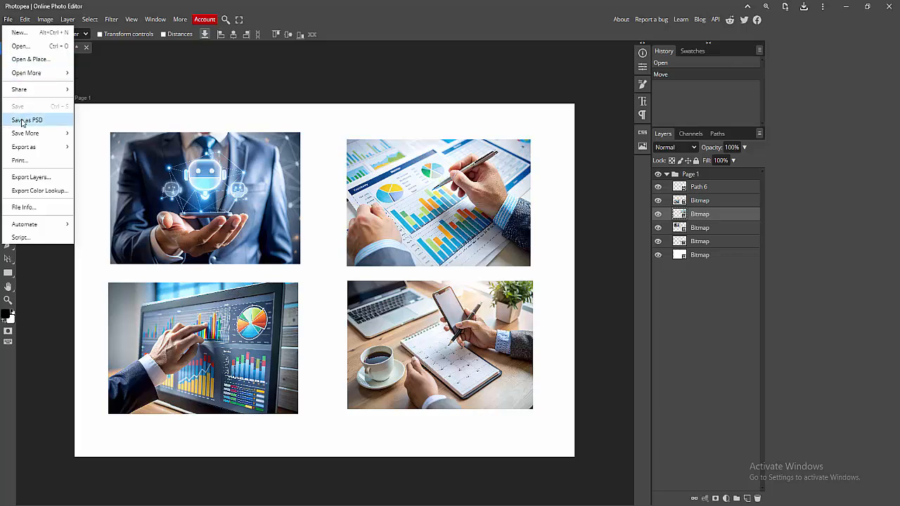
pyautogui.click(27, 119)
pyautogui.write('22')
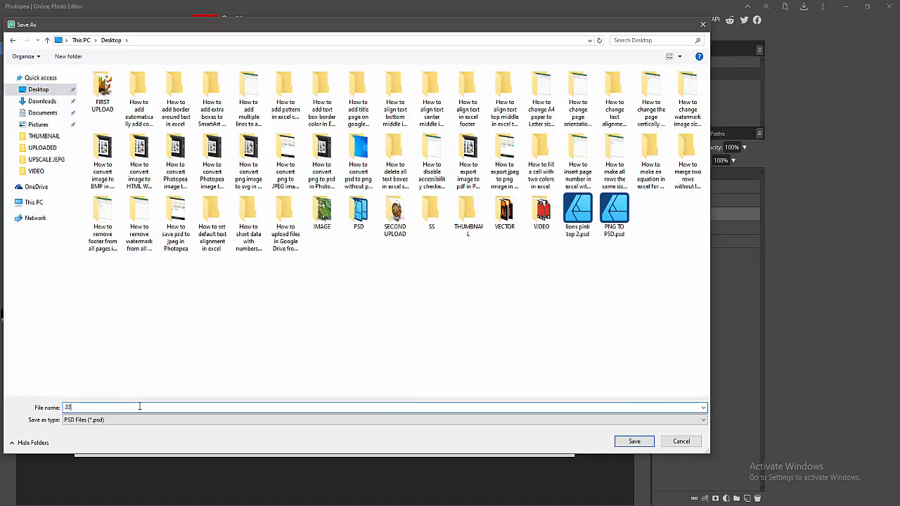
pyautogui.write('5656')
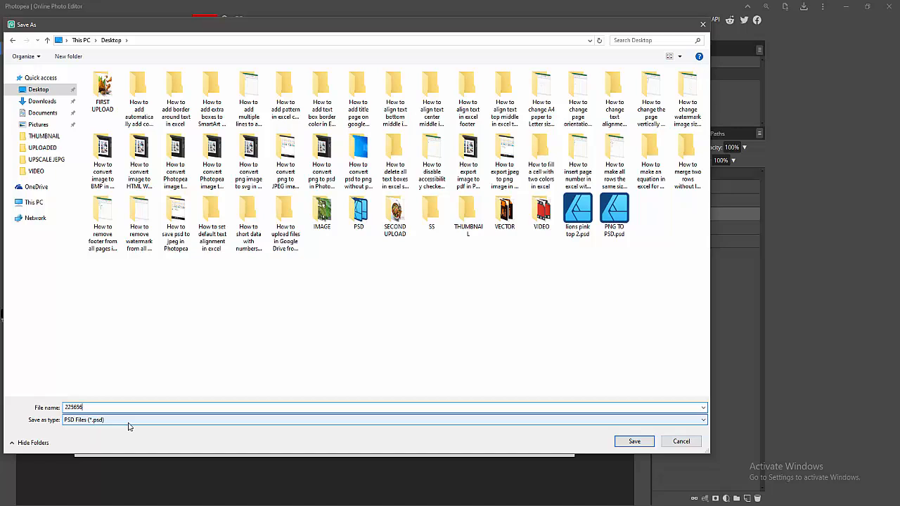
pyautogui.click(633, 442)
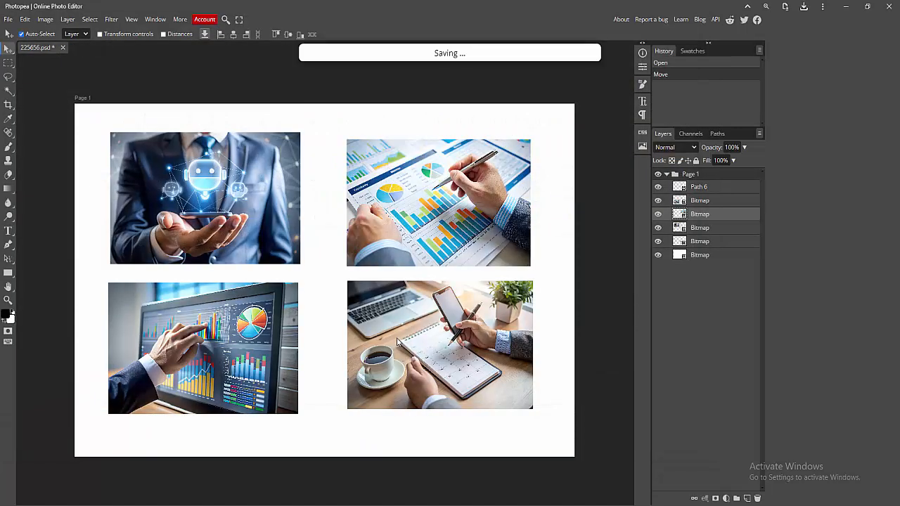